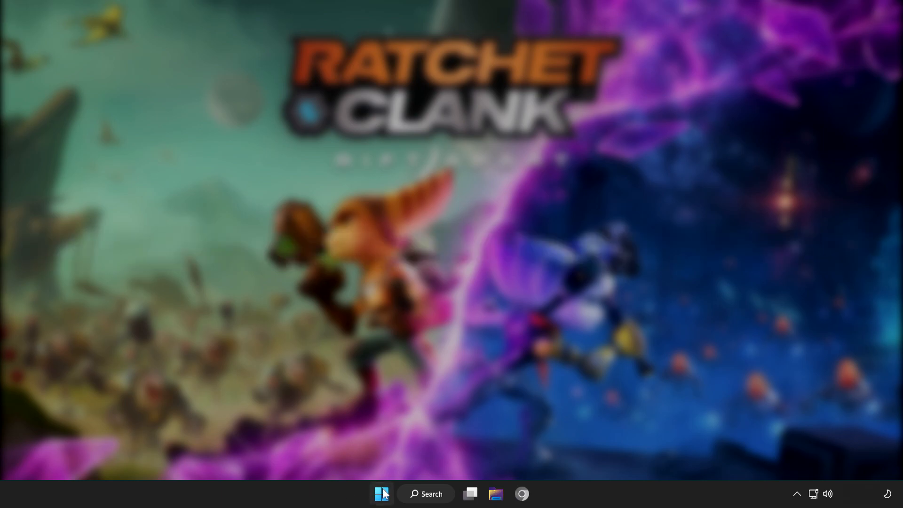
Launch Steam from the Windows 11 Start menu to show the game library
left_click(380, 493)
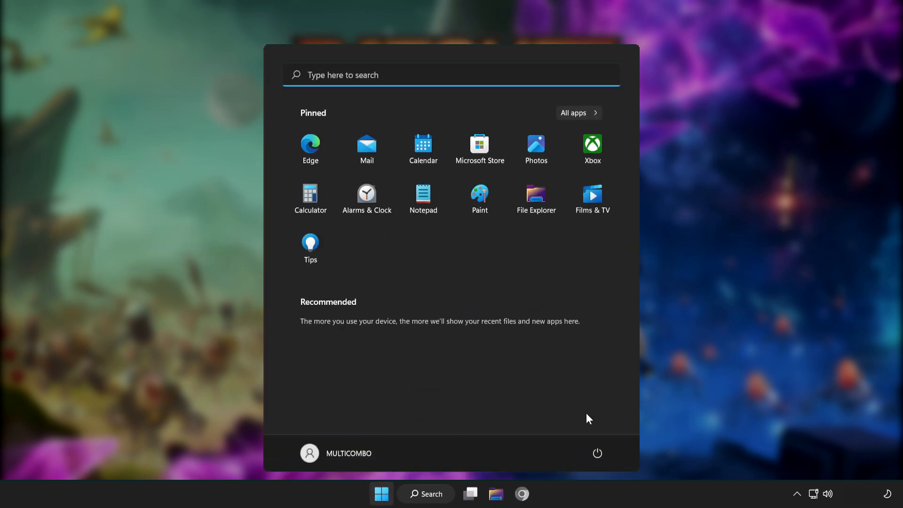
left_click(598, 453)
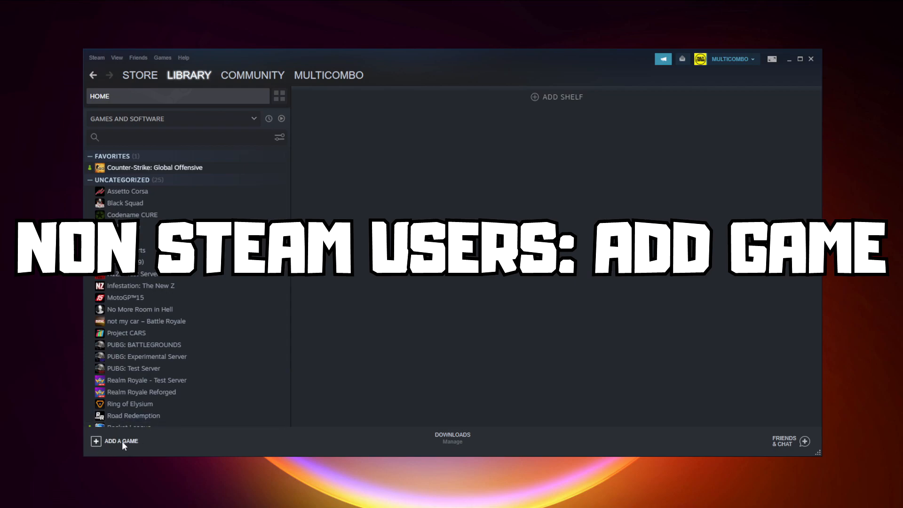
Add YOUR PROBLEMATIC GAME to the library through Add a Non-Steam Game
left_click(121, 441)
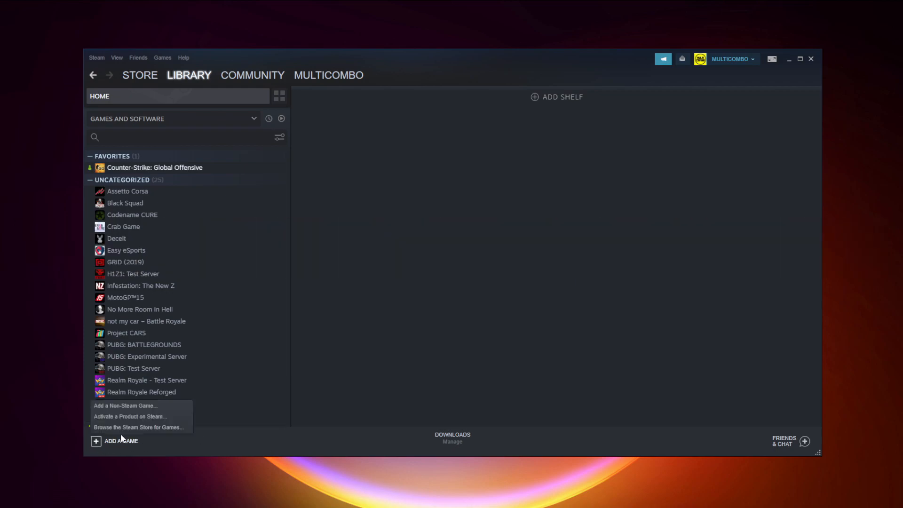
mouse_move(124, 405)
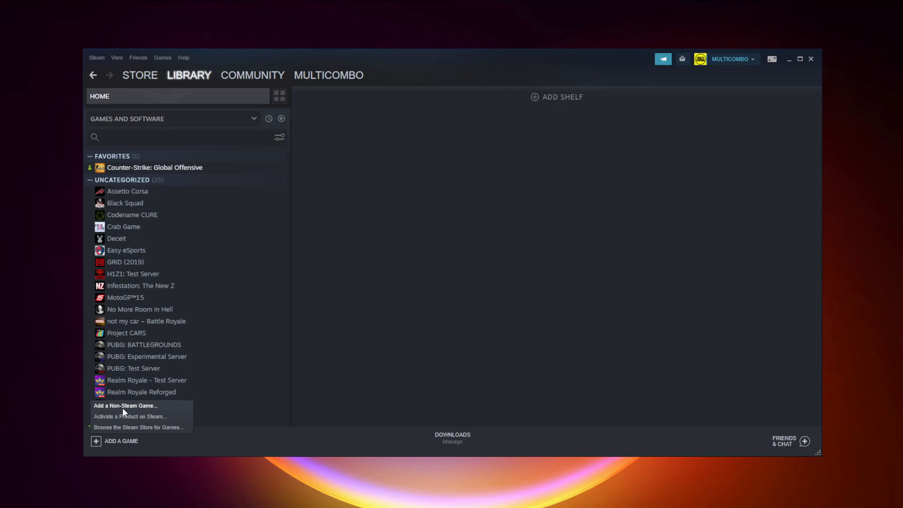
left_click(125, 406)
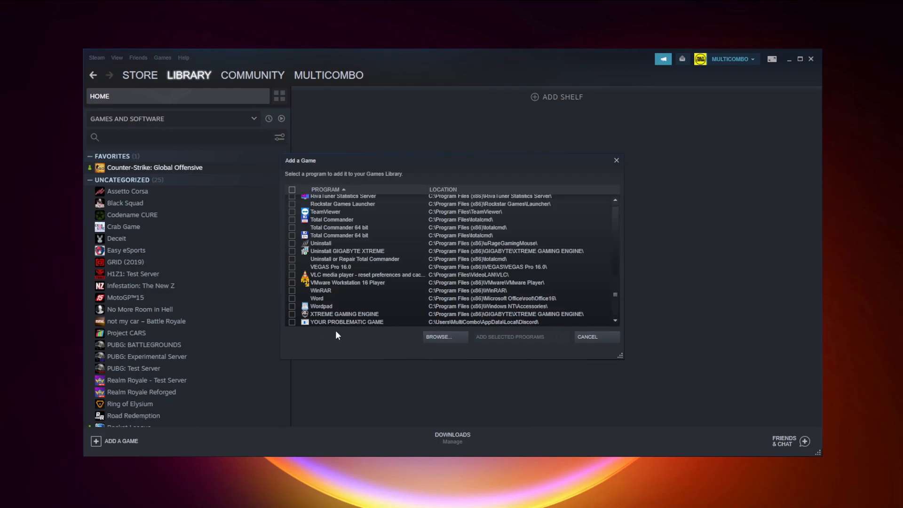
left_click(348, 321)
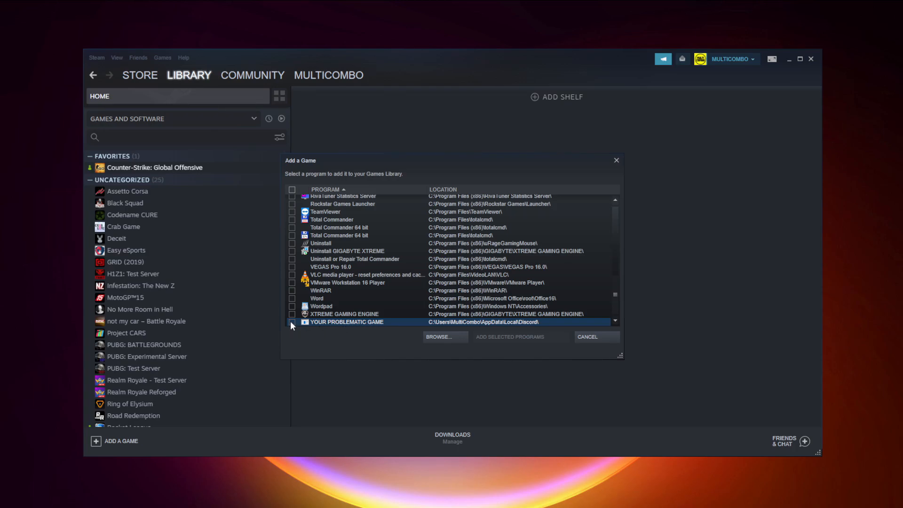
left_click(291, 321)
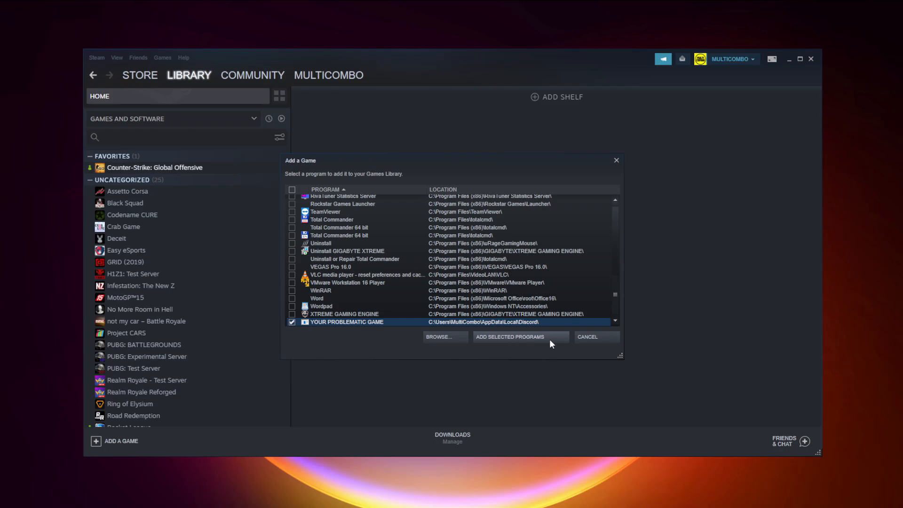
mouse_move(512, 343)
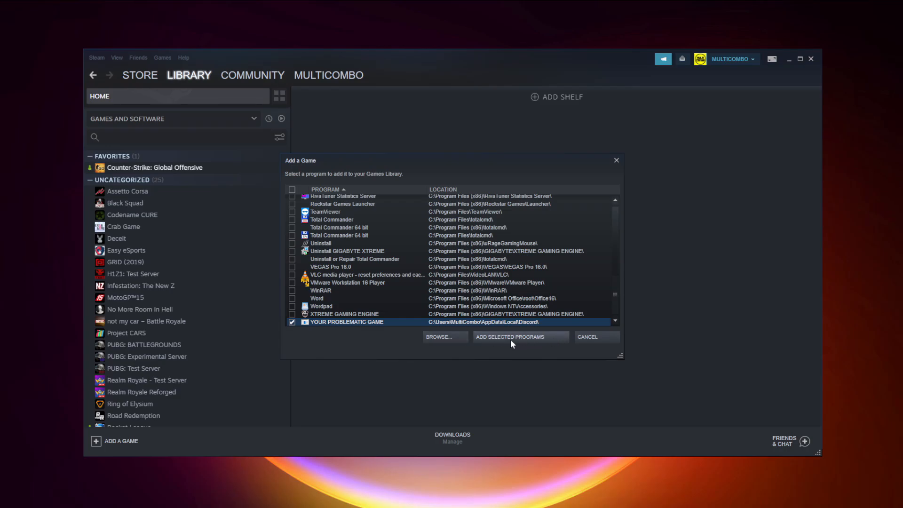
left_click(519, 336)
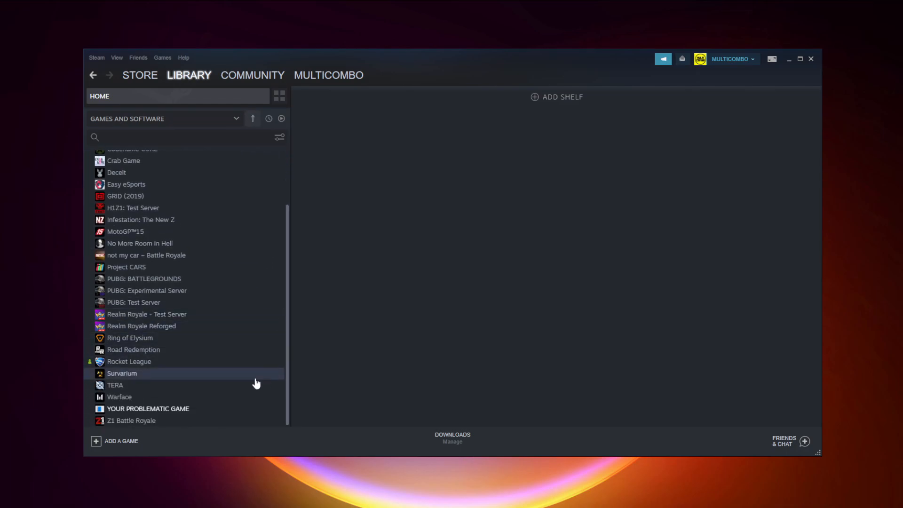
Select YOUR PROBLEMATIC GAME, then open the Controller section of Steam Settings
left_click(147, 408)
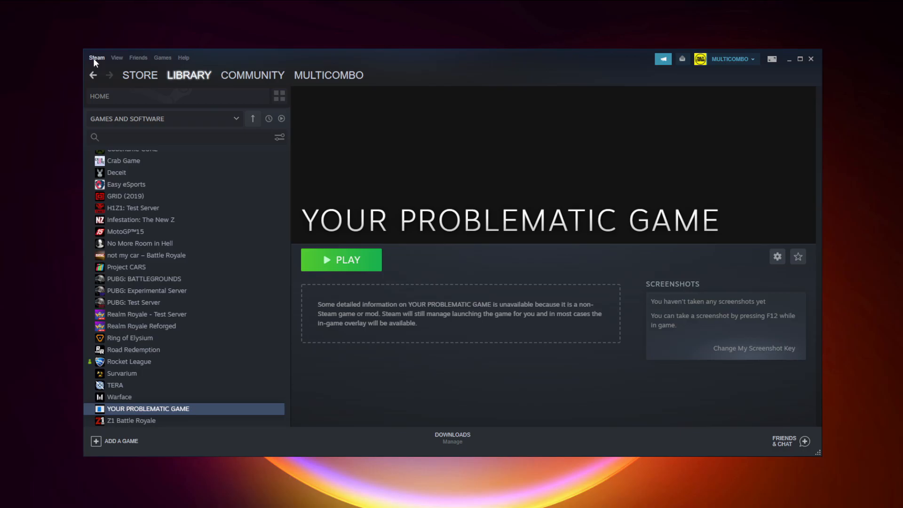
left_click(96, 58)
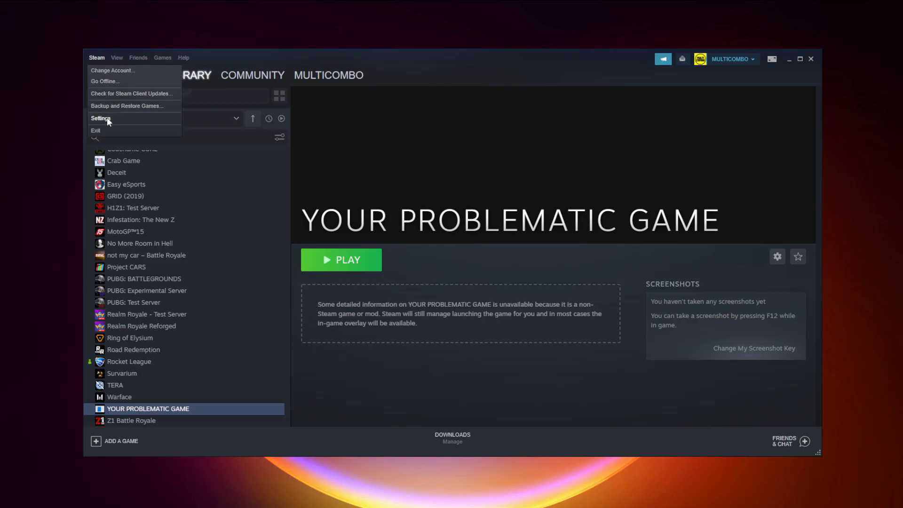
left_click(100, 118)
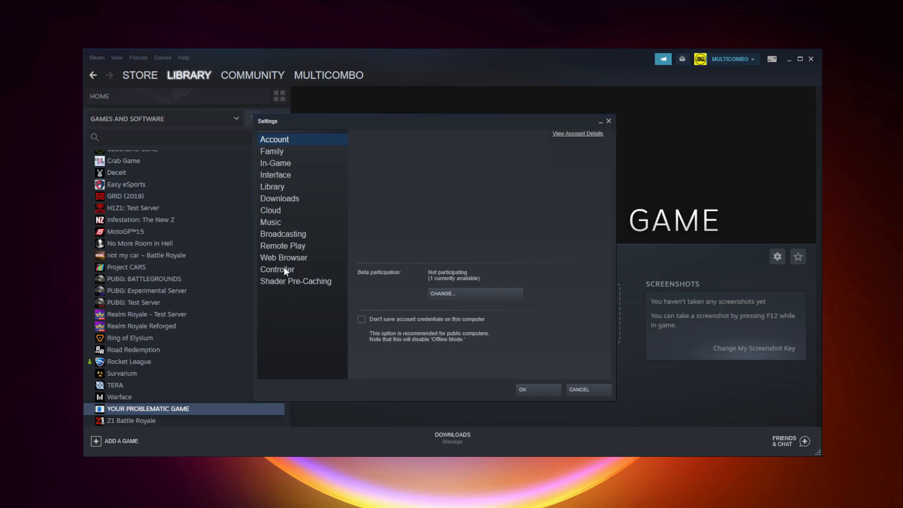
left_click(278, 269)
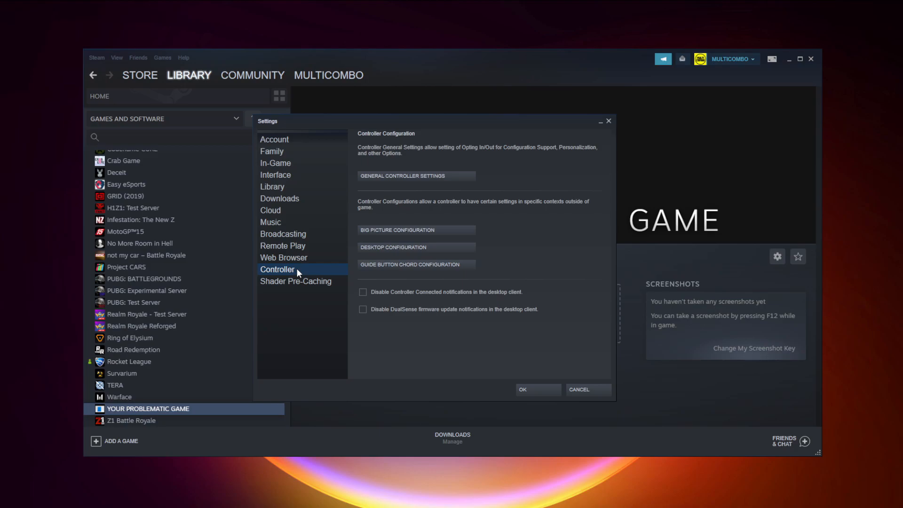
mouse_move(459, 182)
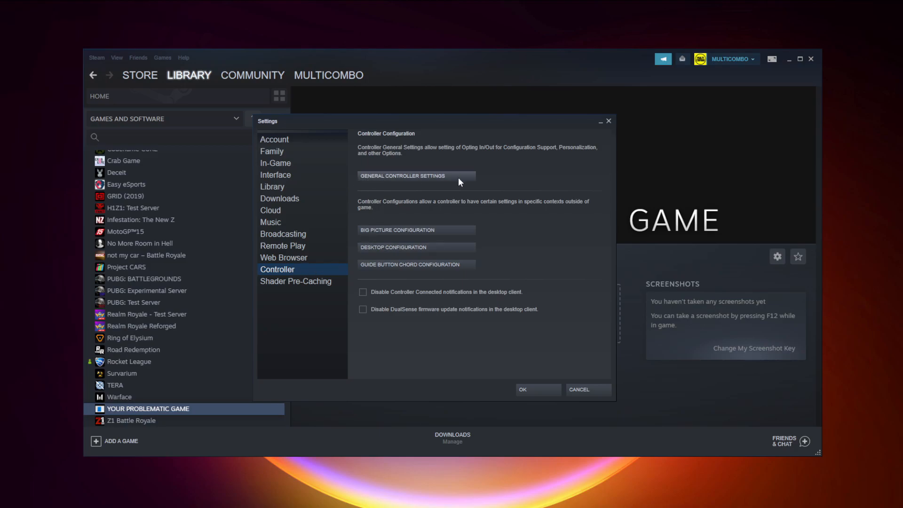
mouse_move(419, 183)
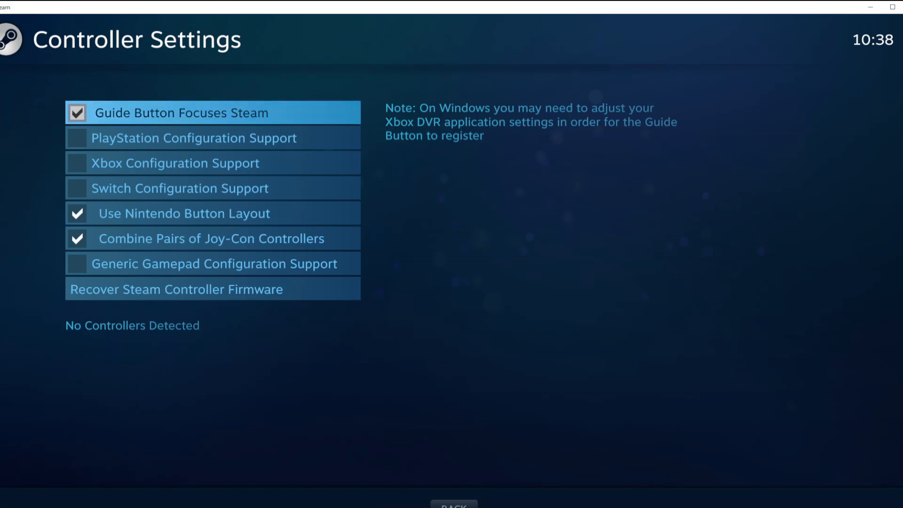
mouse_move(456, 210)
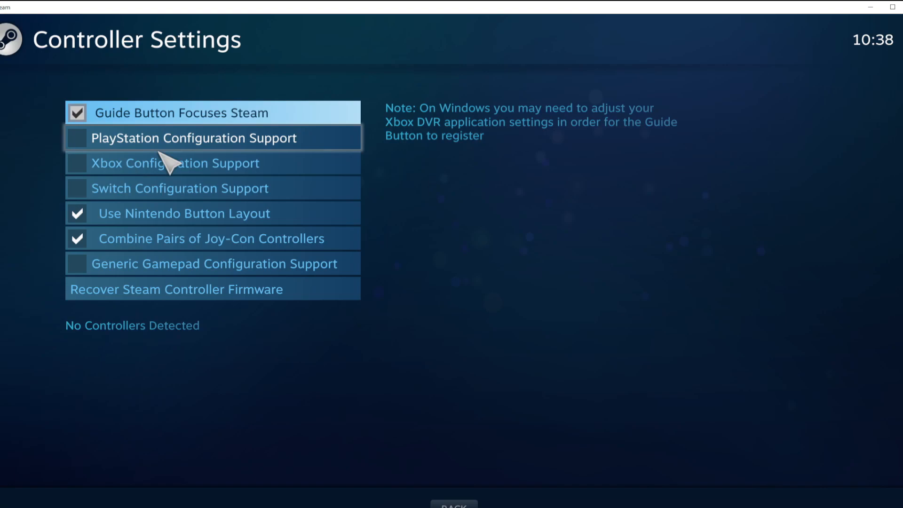
mouse_move(198, 169)
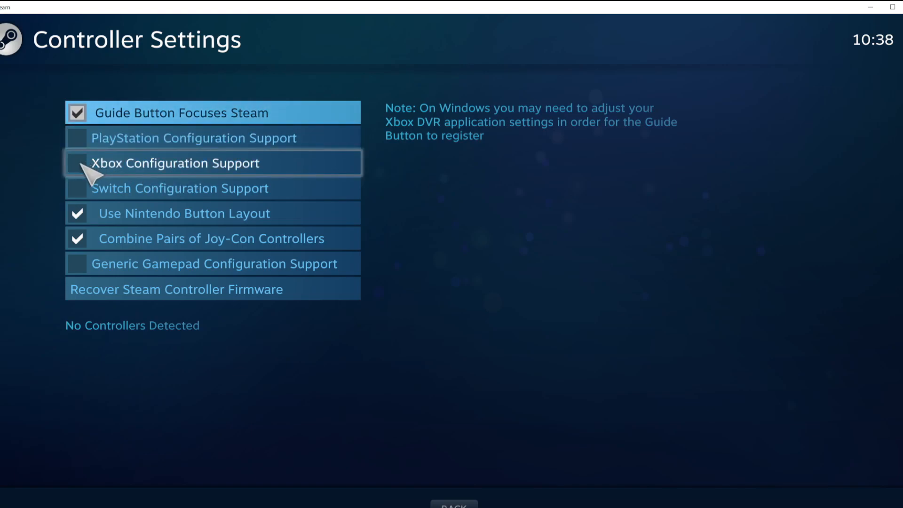
Enable Xbox Configuration Support so the Xbox 360 controller is detected
left_click(76, 163)
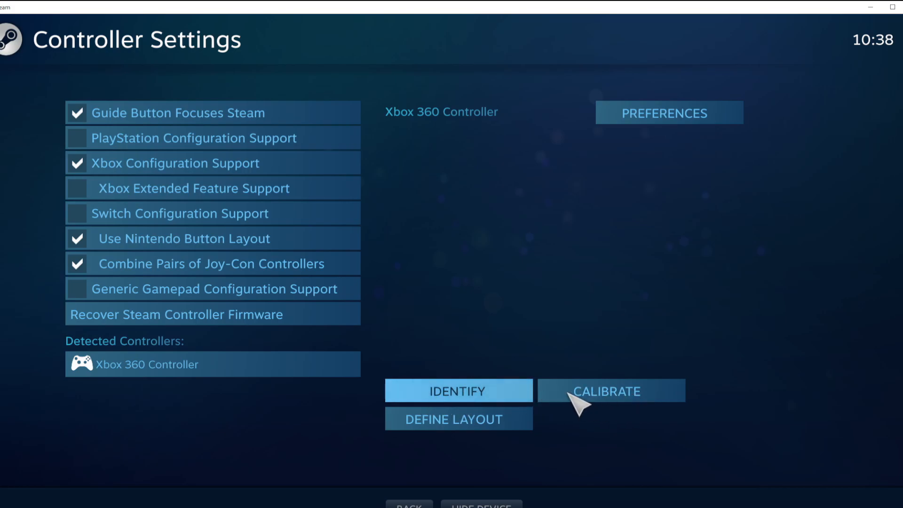
left_click(611, 391)
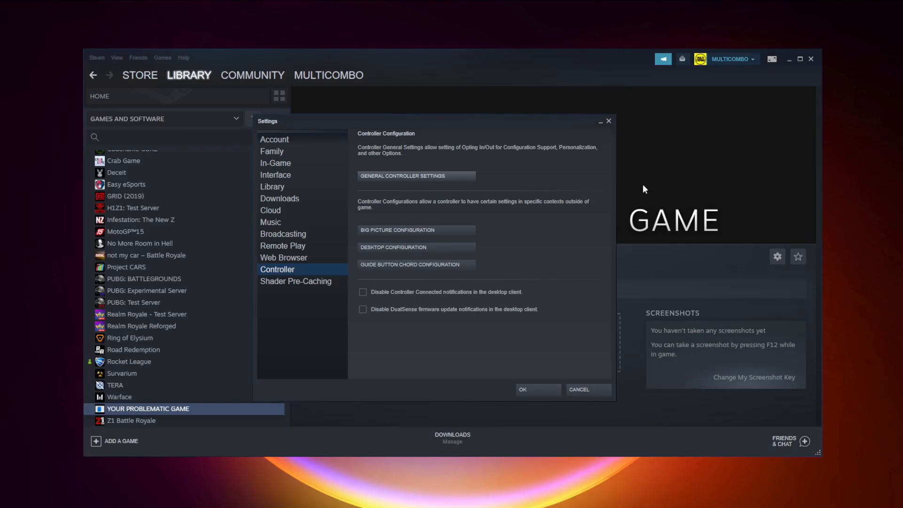
mouse_move(538, 304)
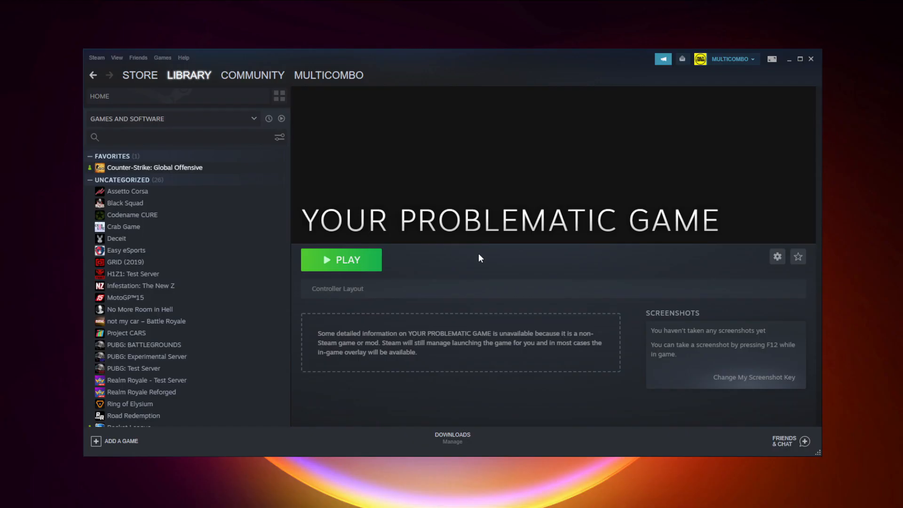
mouse_move(773, 76)
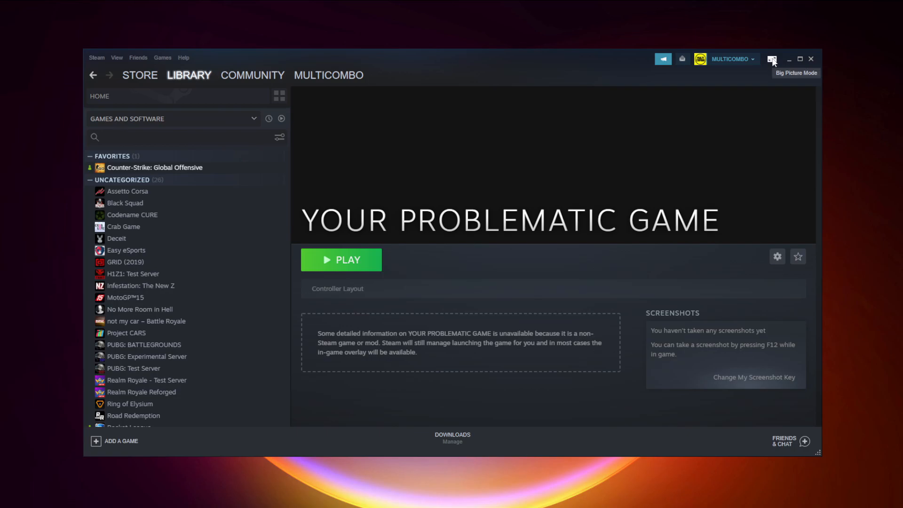
In Big Picture mode, open YOUR PROBLEMATIC GAME's Manage Game options from the Library
left_click(773, 59)
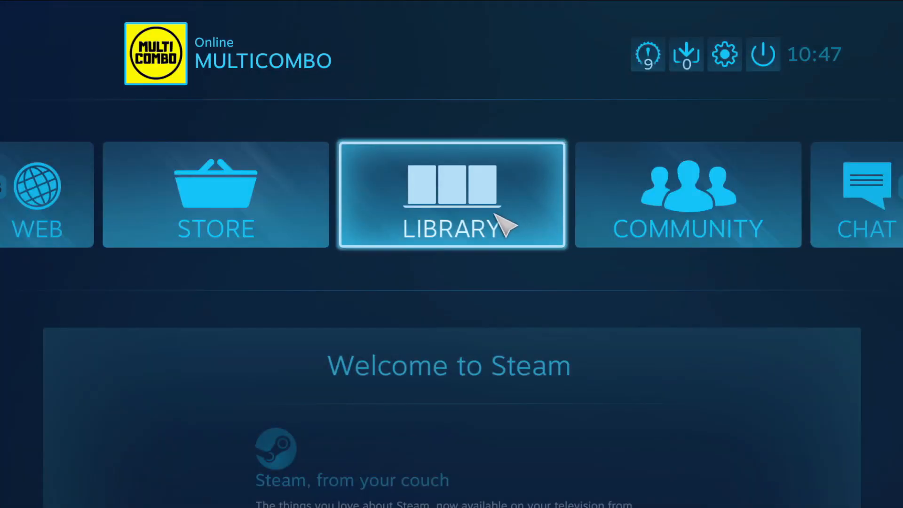
mouse_move(471, 244)
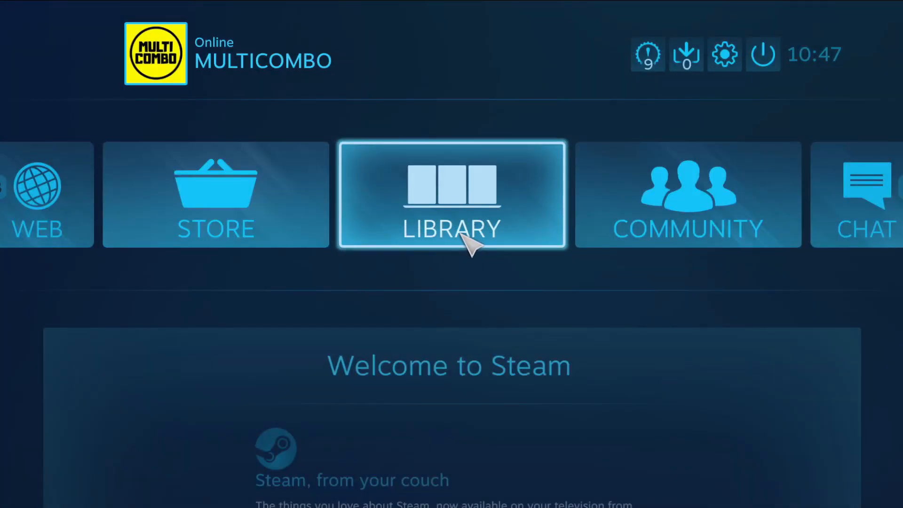
left_click(451, 194)
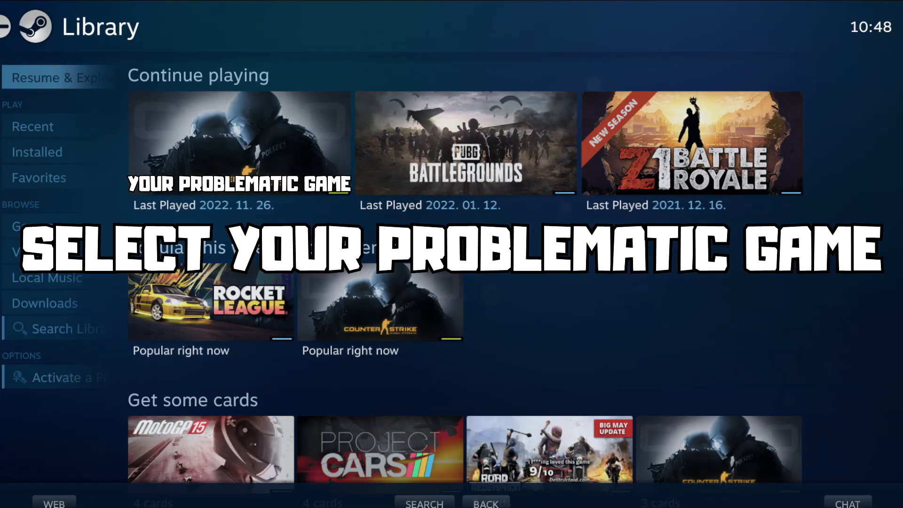
left_click(239, 143)
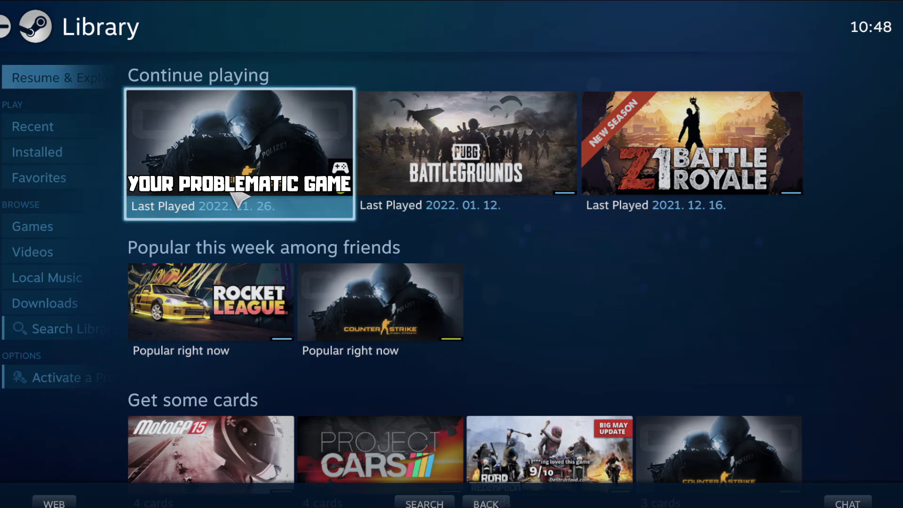
left_click(238, 153)
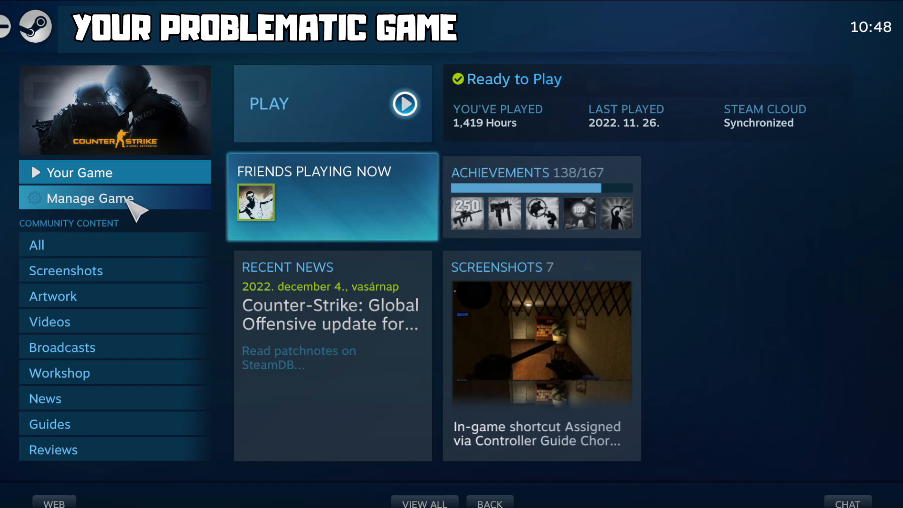
left_click(88, 198)
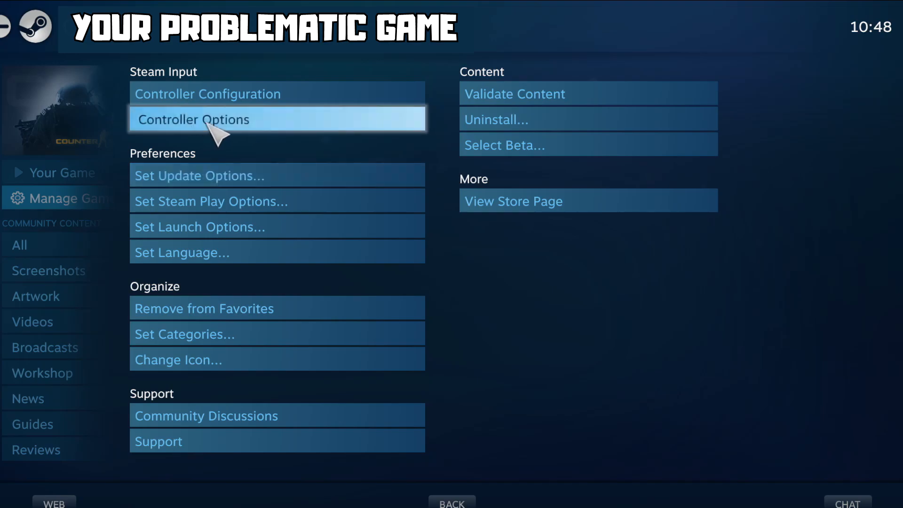
Set the game's Steam Input Per-Game Setting to Forced Off and return to its page
left_click(193, 119)
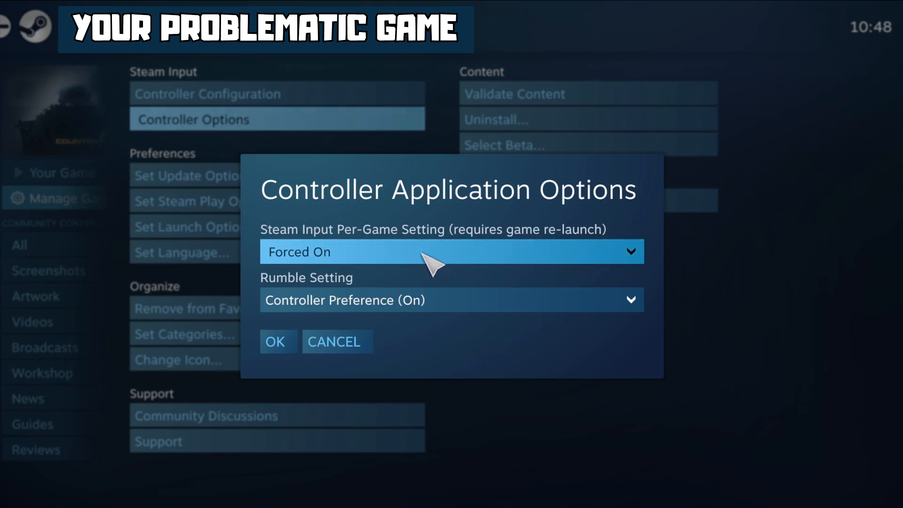
left_click(452, 251)
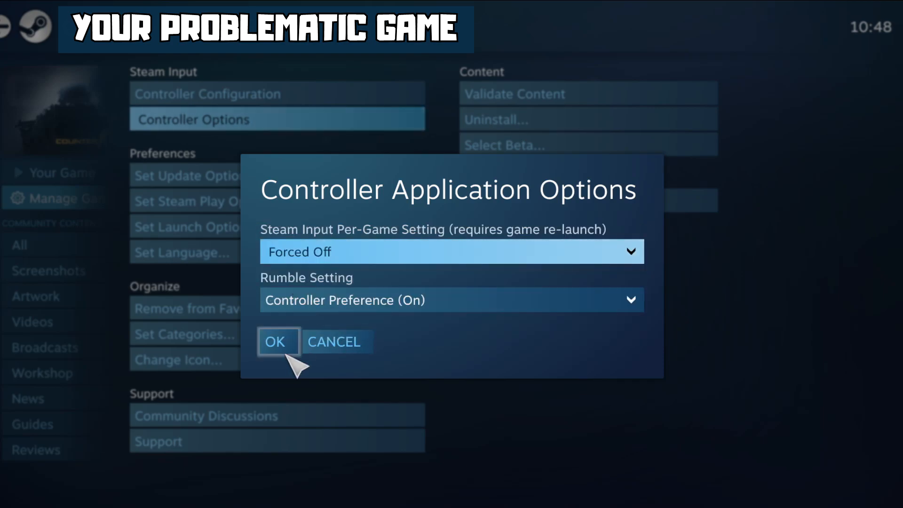
left_click(278, 341)
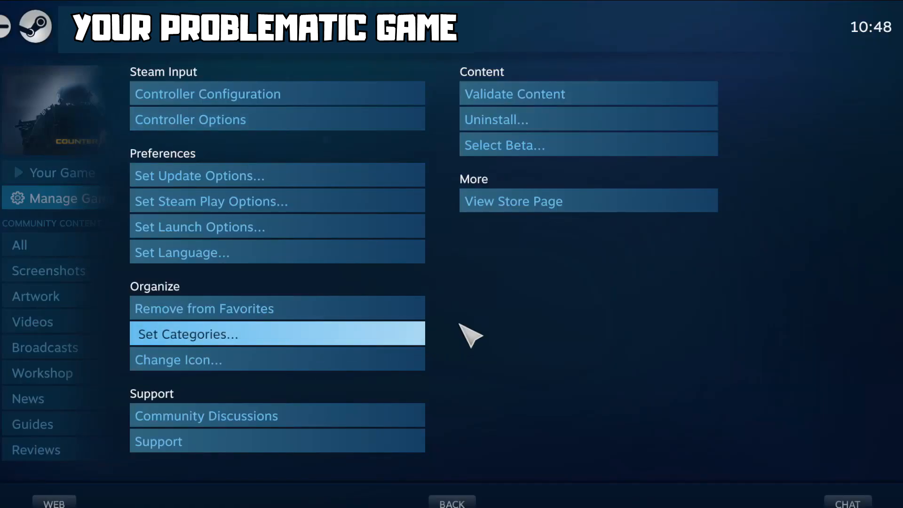
left_click(79, 172)
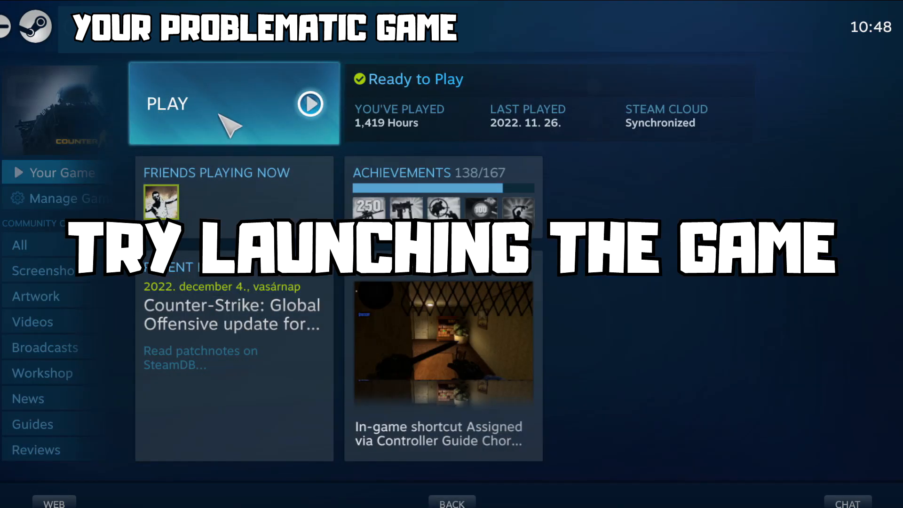
right_click(156, 167)
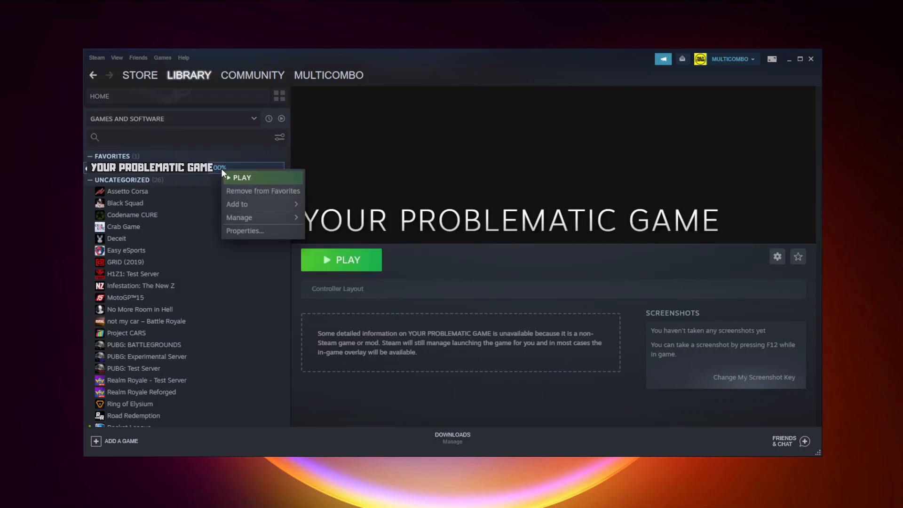
mouse_move(267, 230)
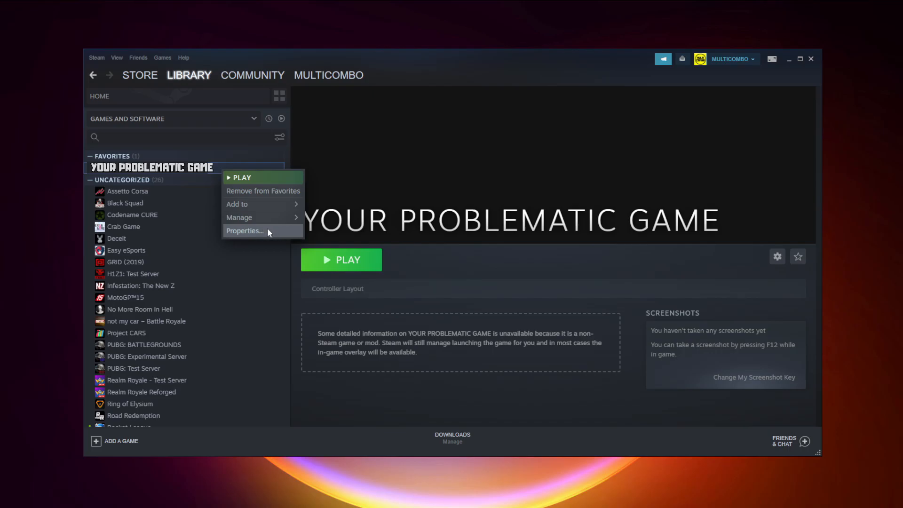
Set the Properties > Controller override to Disable Steam Input, then close Properties
left_click(244, 230)
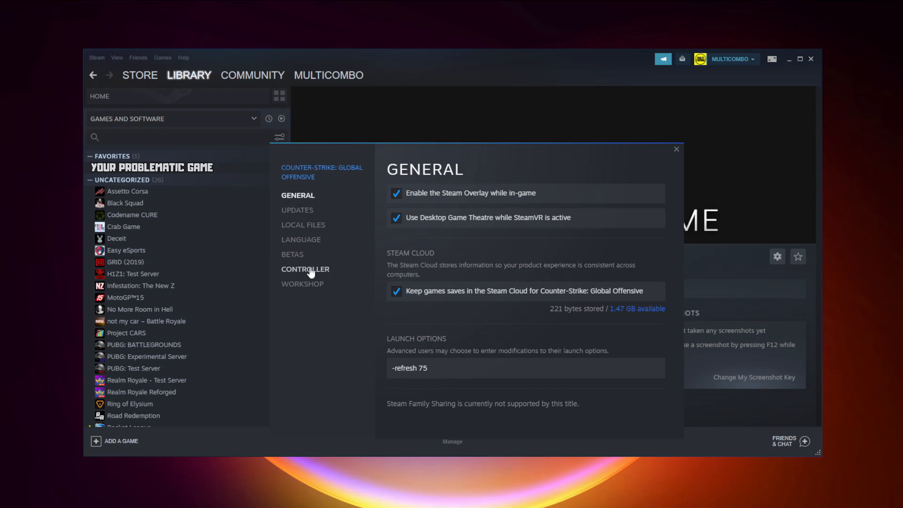
left_click(306, 269)
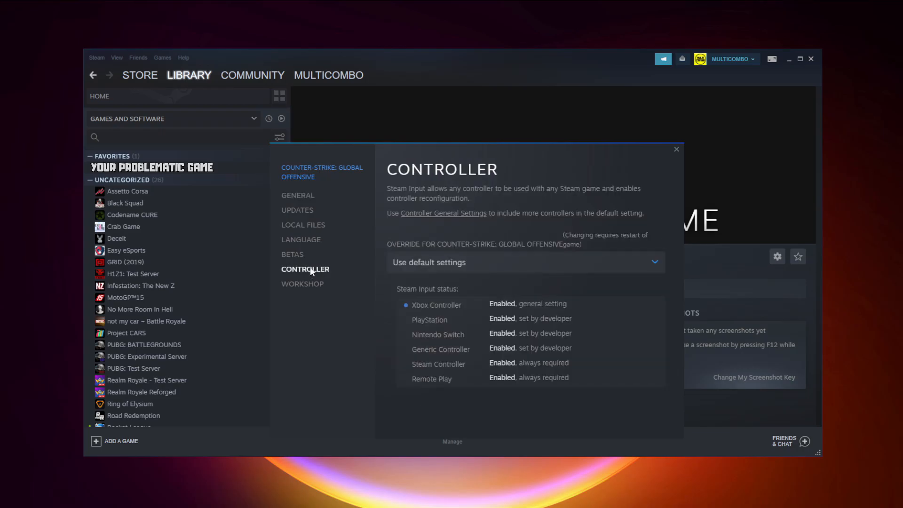
mouse_move(461, 271)
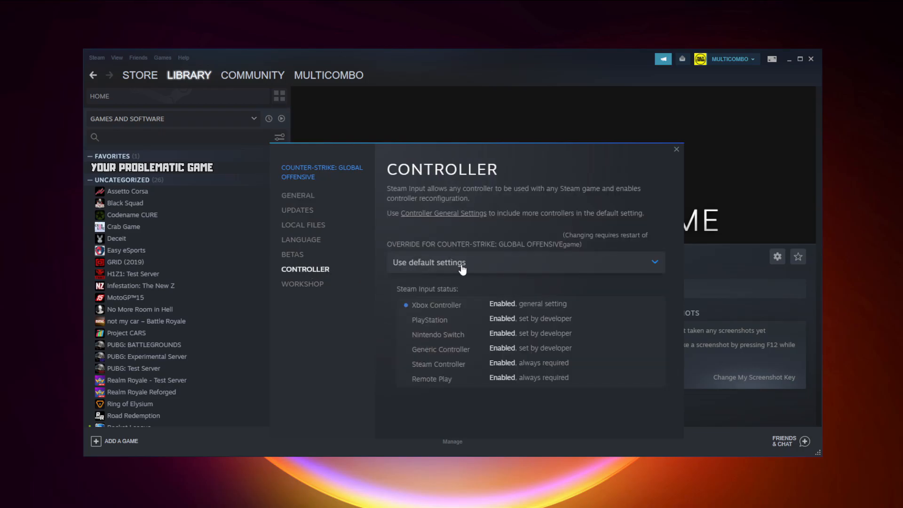
left_click(521, 262)
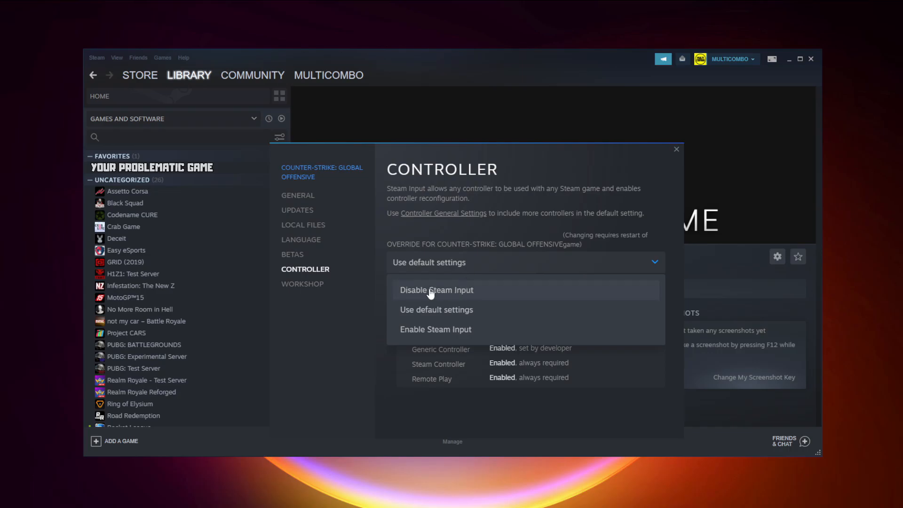
left_click(437, 289)
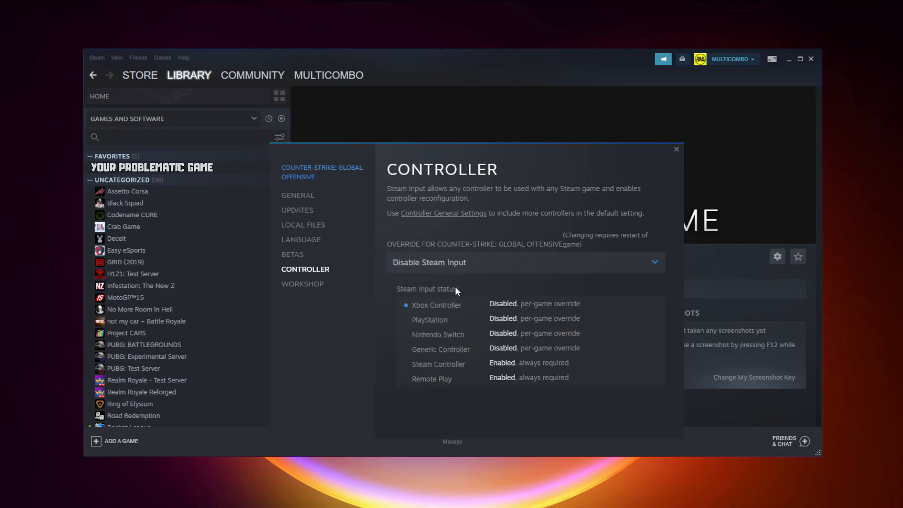
left_click(676, 149)
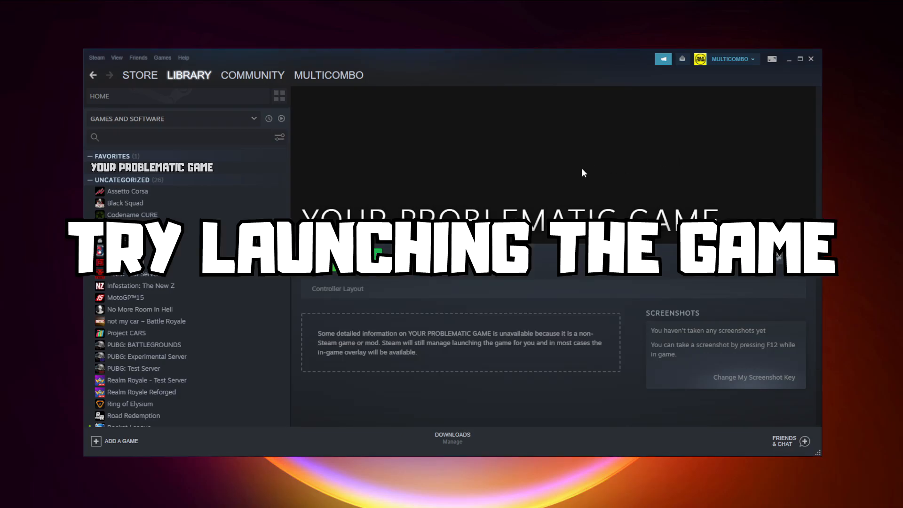
Change the game's Properties controller override to Enable Steam Input, then close Properties
left_click(152, 167)
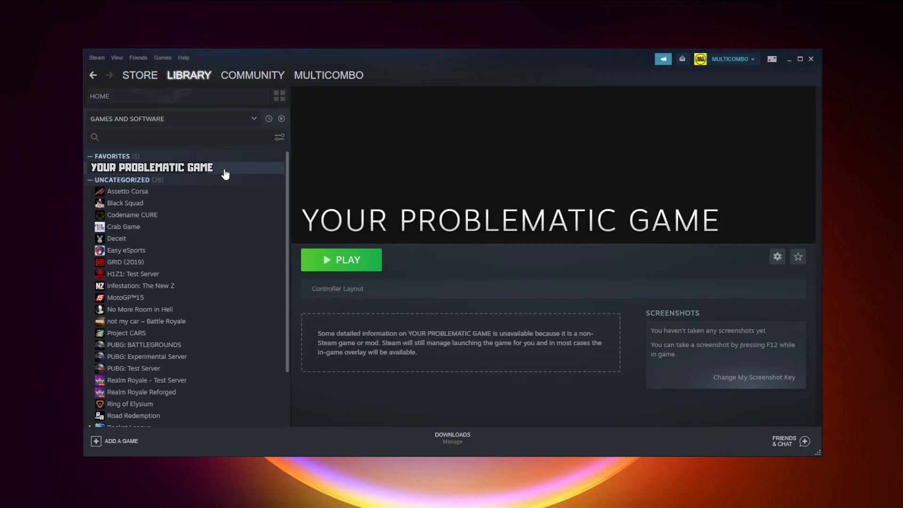
right_click(152, 167)
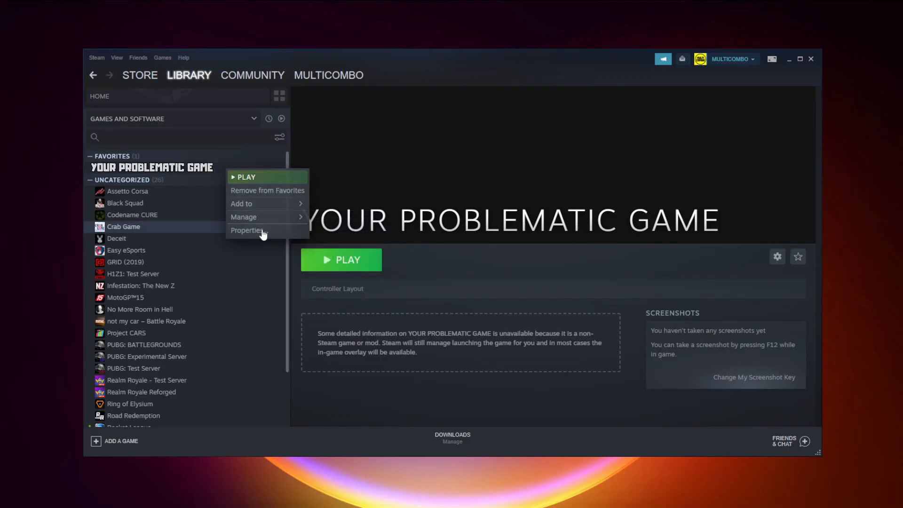
left_click(248, 230)
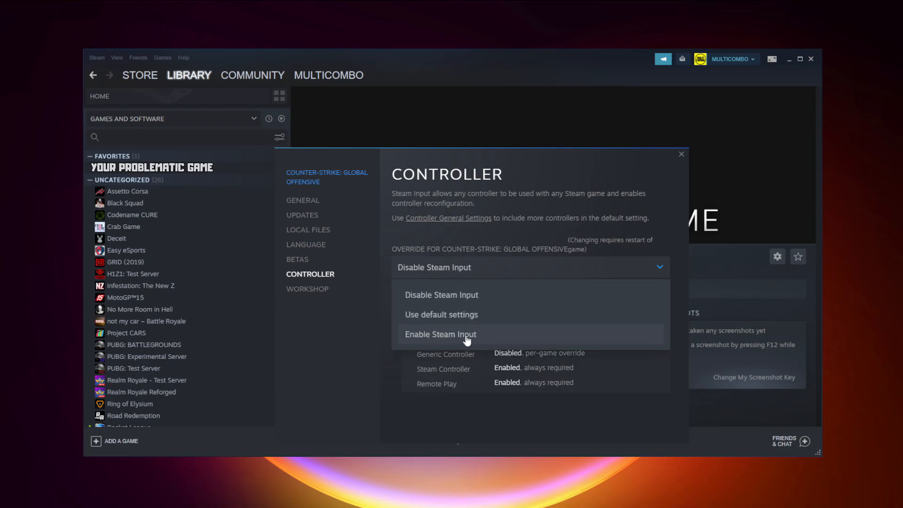
mouse_move(500, 338)
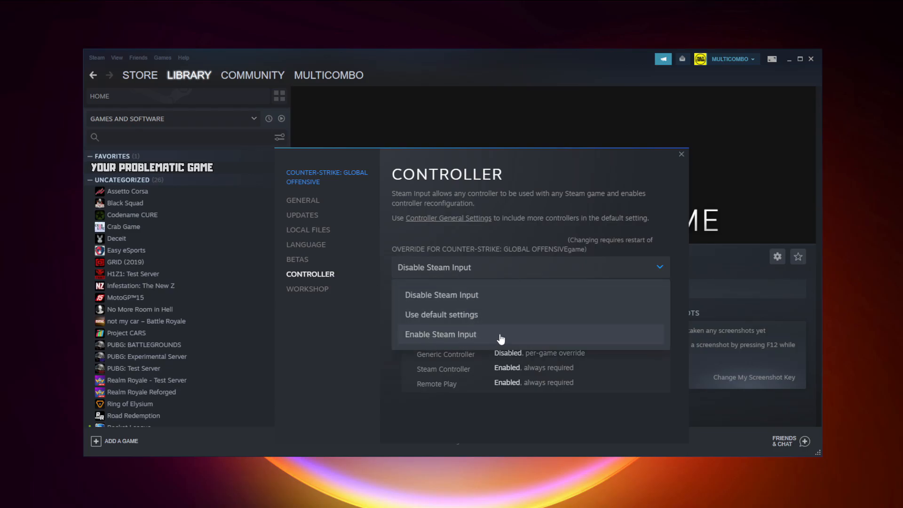
left_click(441, 334)
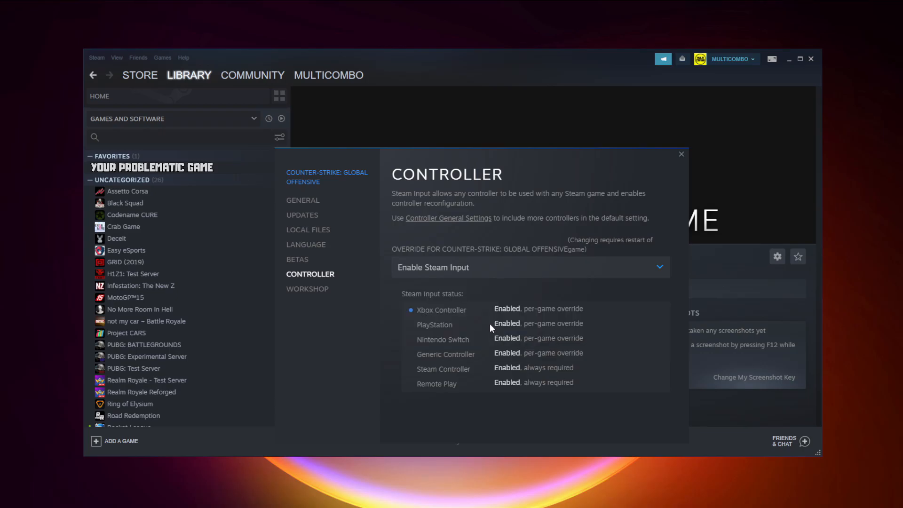
left_click(682, 154)
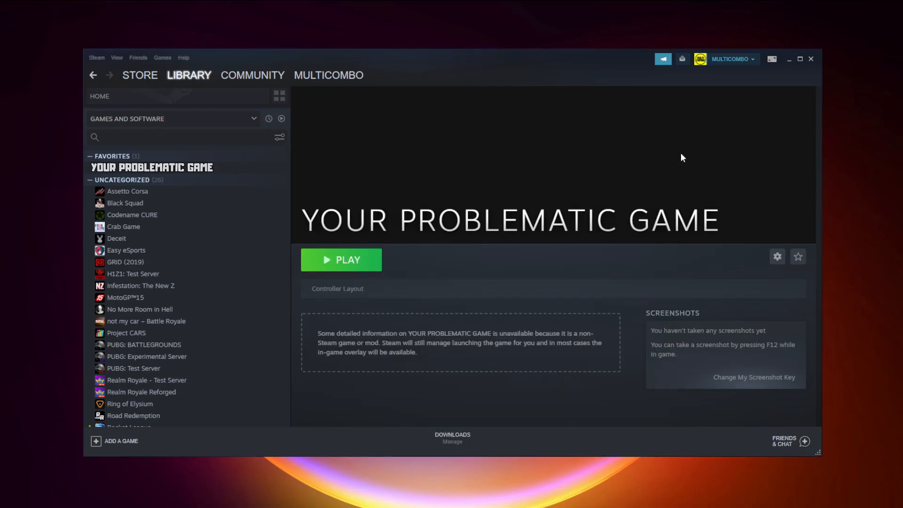